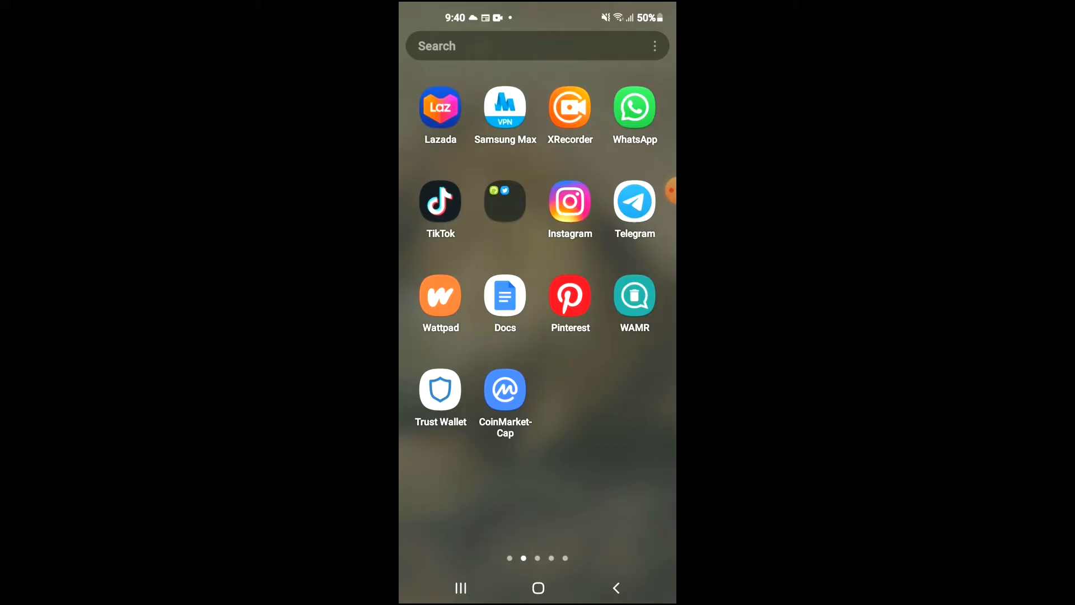
Step: Launch Trust Wallet from the Android home screen to view its token list
{"action": "left_click", "coordinate": [440, 389]}
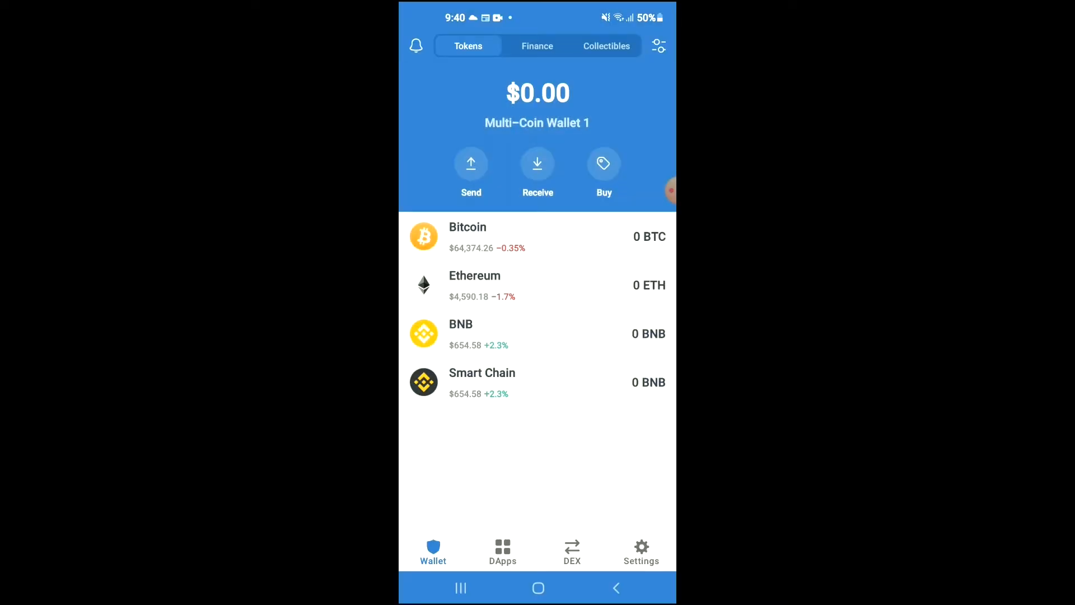
{"action": "left_click", "coordinate": [480, 333]}
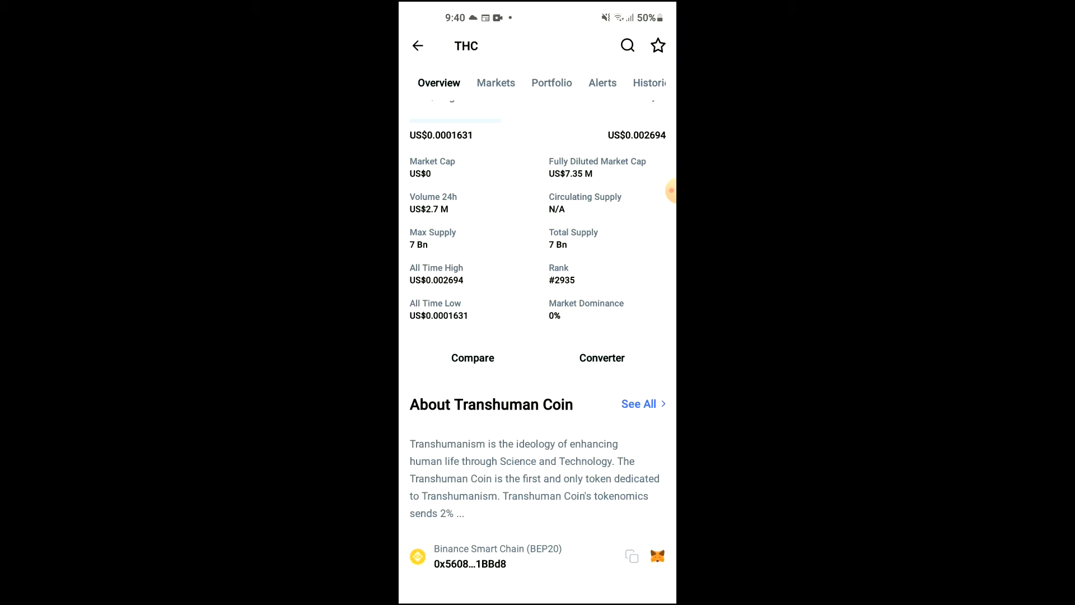
Step: Scroll through Transhuman Coin's CoinMarketCap stats and BEP20 contract address
{"action": "scroll", "scroll_direction": "up", "scroll_amount": 3}
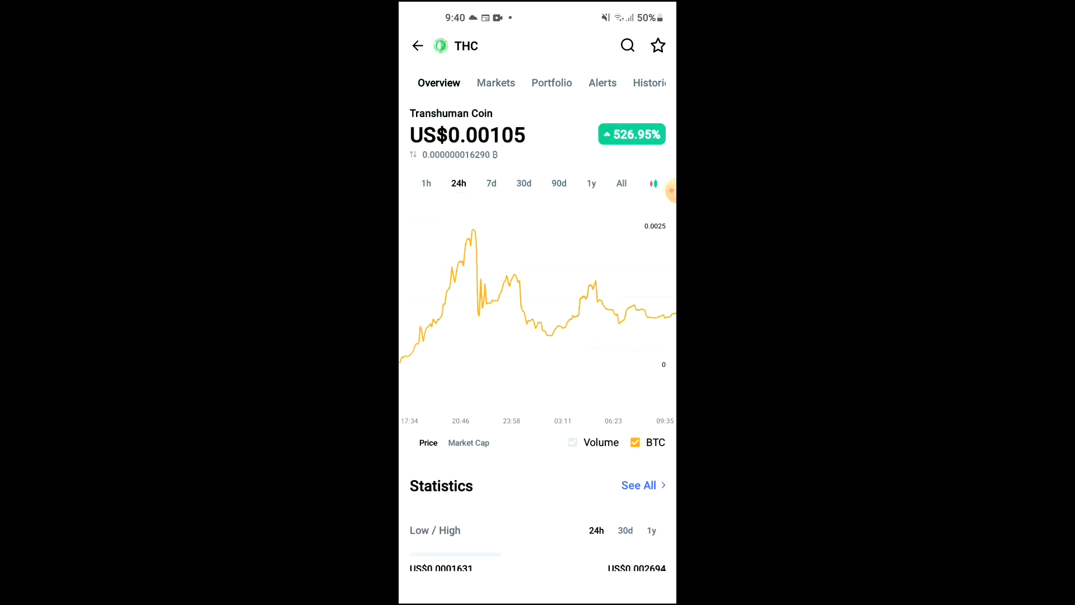
{"action": "scroll", "scroll_direction": "down", "scroll_amount": 3}
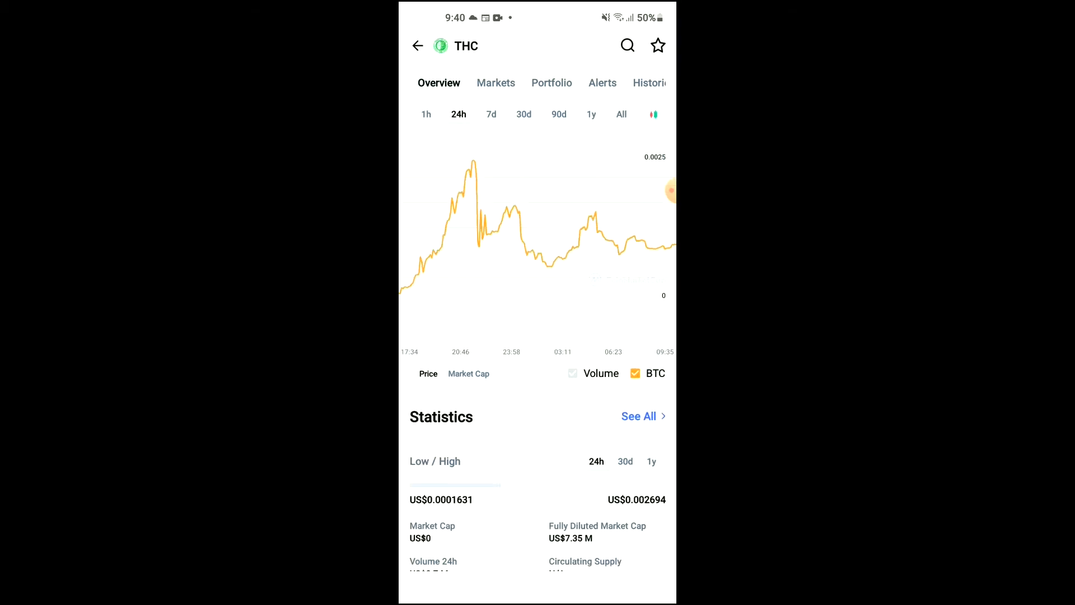
{"action": "scroll", "scroll_direction": "down", "scroll_amount": 3}
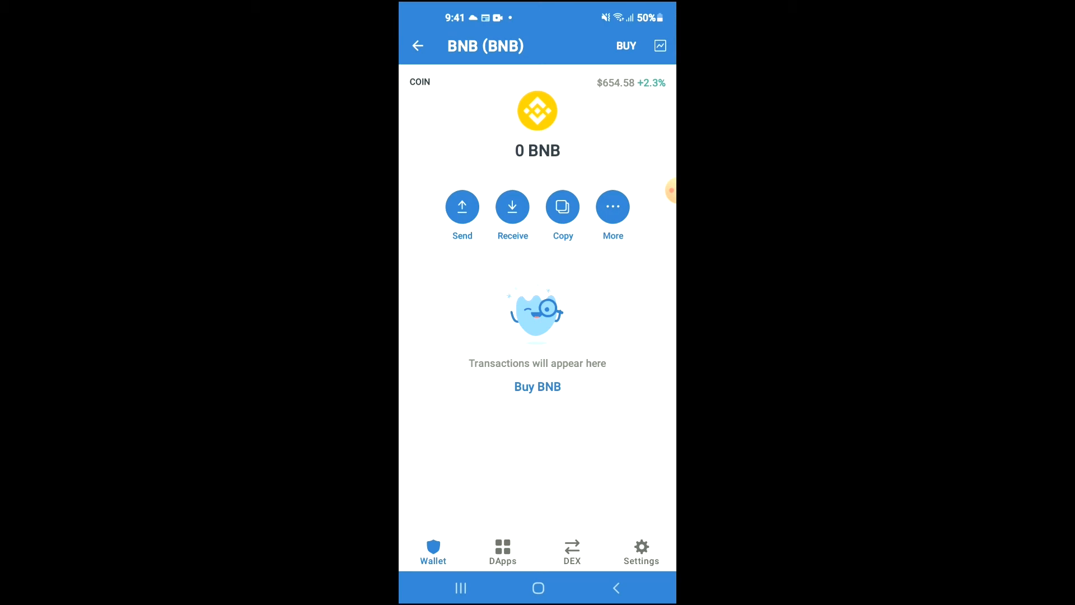
Step: Launch PancakeSwap from the Popular section of Trust Wallet's DApps browser
{"action": "left_click", "coordinate": [503, 552]}
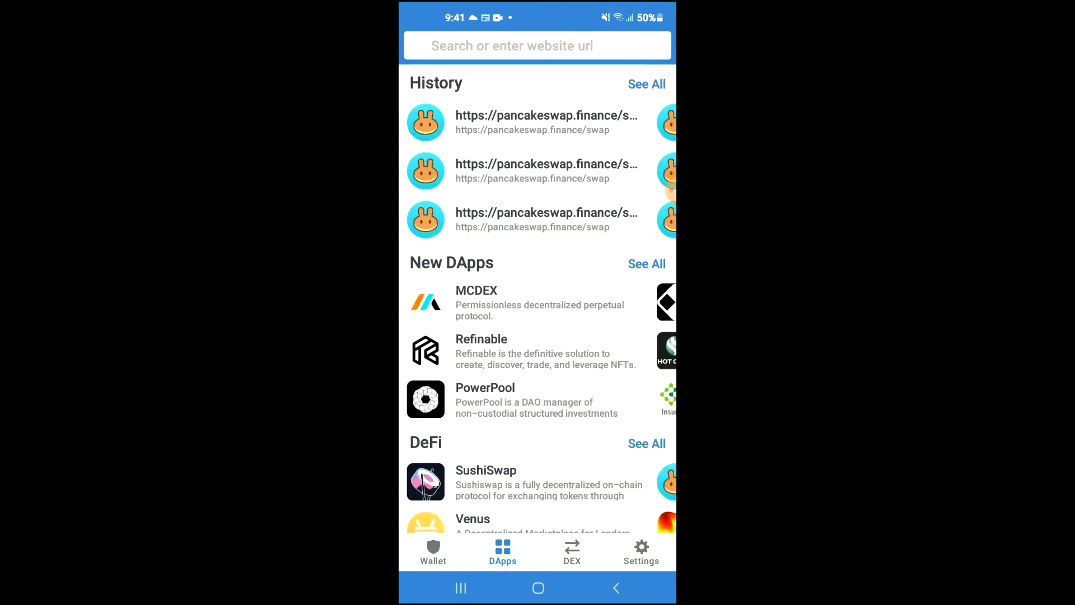
{"action": "scroll", "scroll_direction": "down", "scroll_amount": 3}
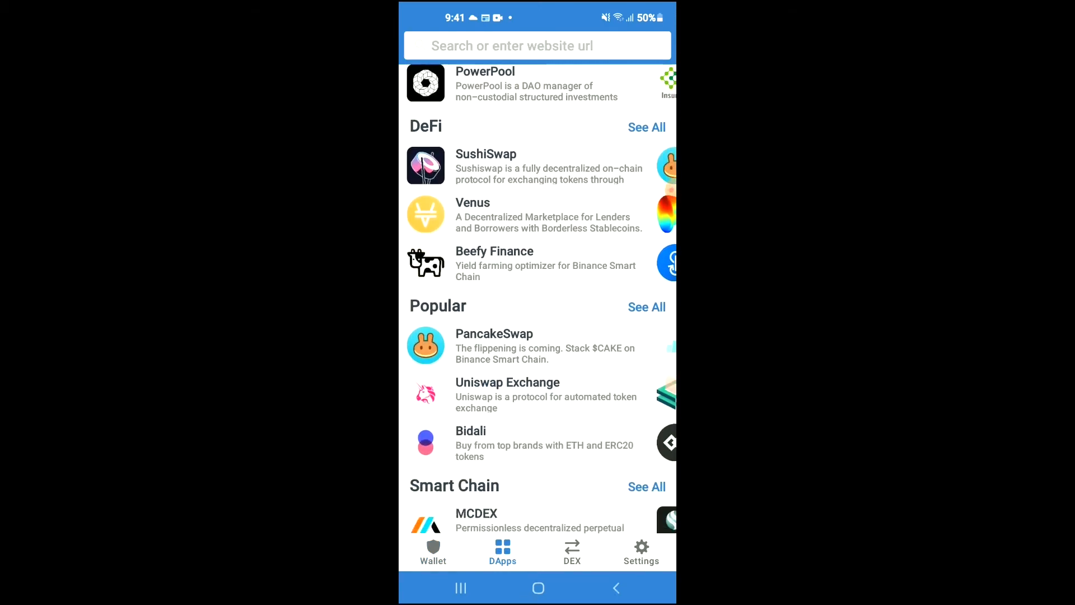
{"action": "left_click", "coordinate": [494, 346]}
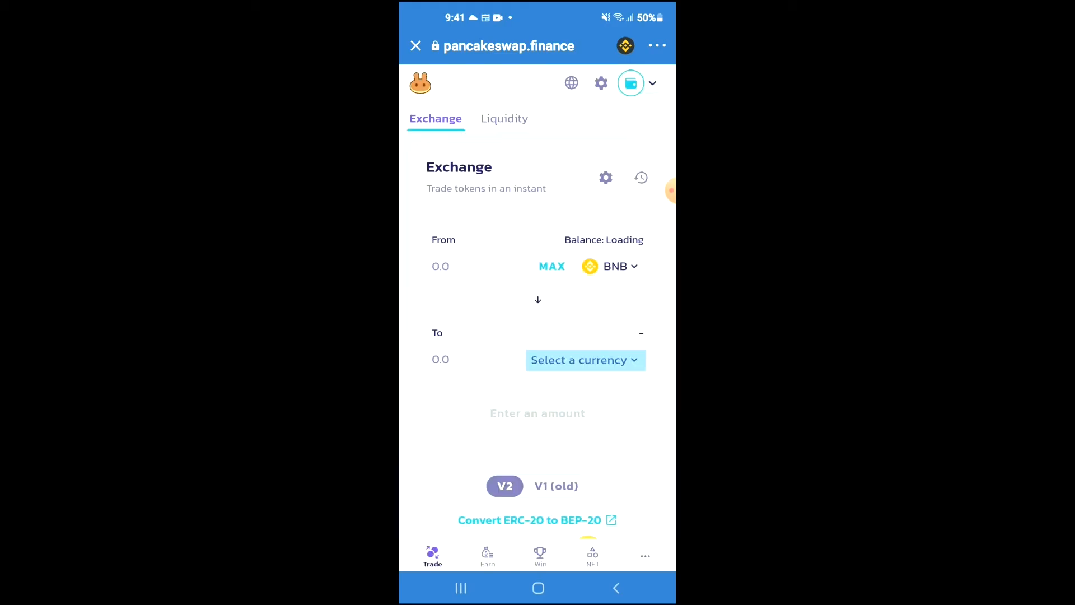
Step: Set THC as the receive token by searching contract address 60594E314b5cDd1680eC6a493bb851BBd8
{"action": "left_click", "coordinate": [583, 359]}
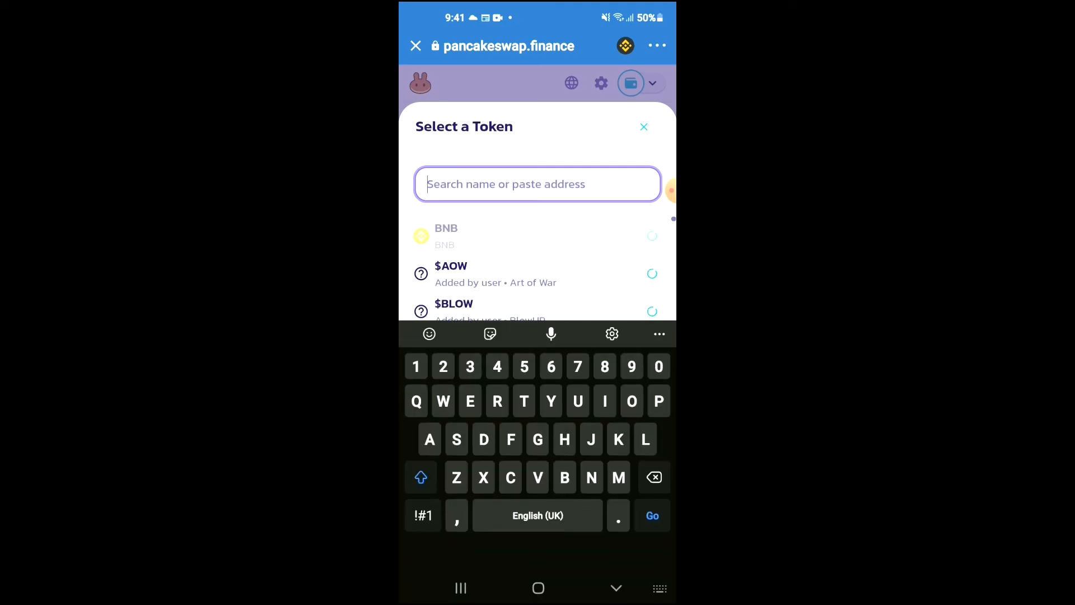
{"action": "type", "text": "60594E314b5cDd1680eC6a493bb851BBd8"}
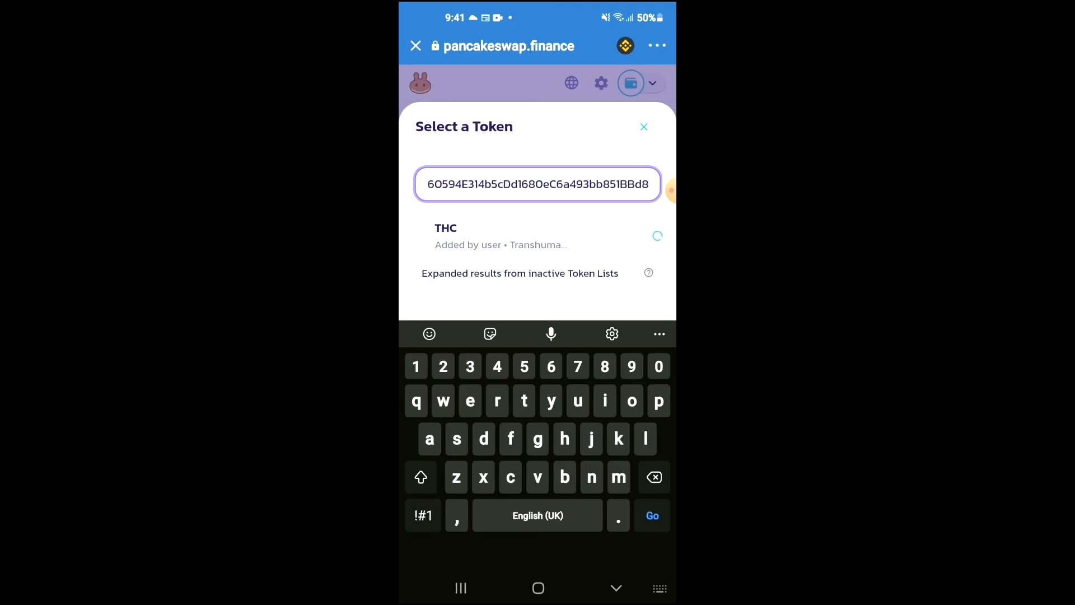
{"action": "left_click", "coordinate": [446, 235]}
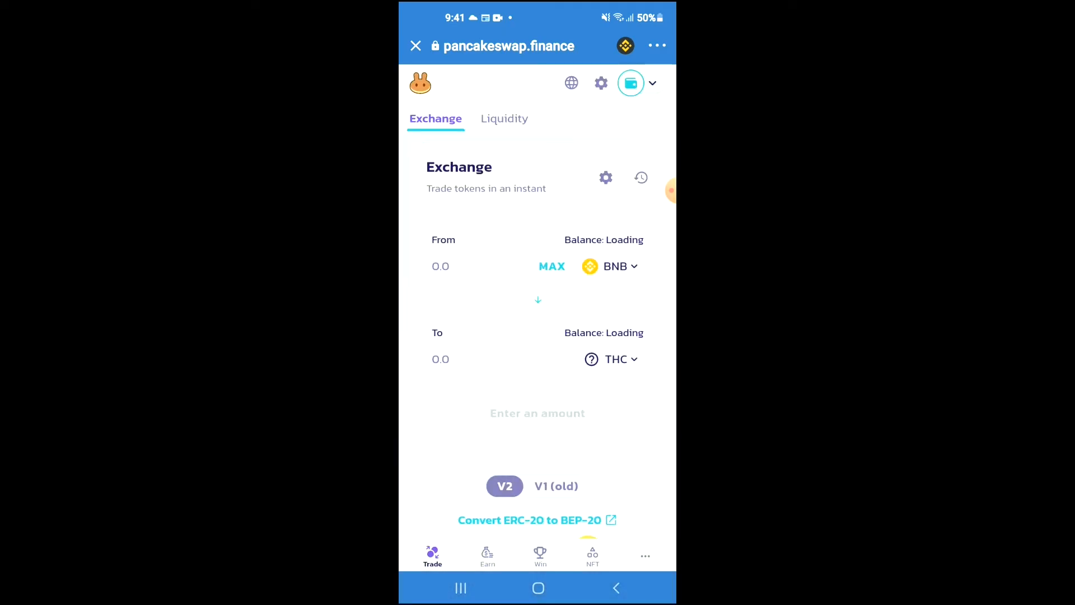